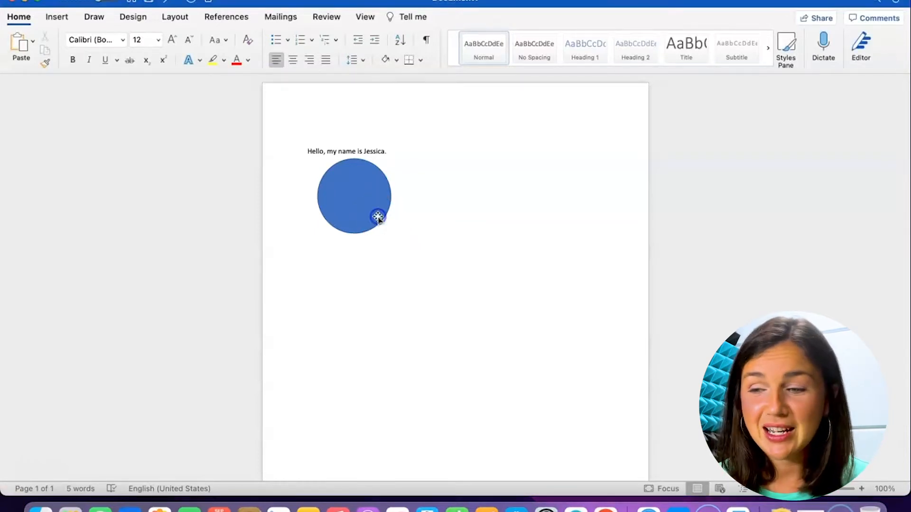
# Select the blue circle beneath 'Hello, my name is Jessica.' to reveal its shape formatting options.
pyautogui.click(354, 219)
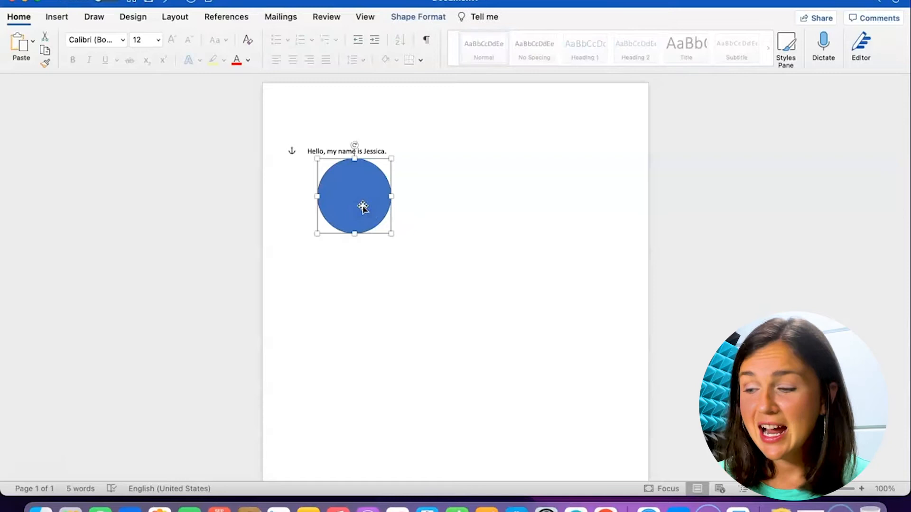